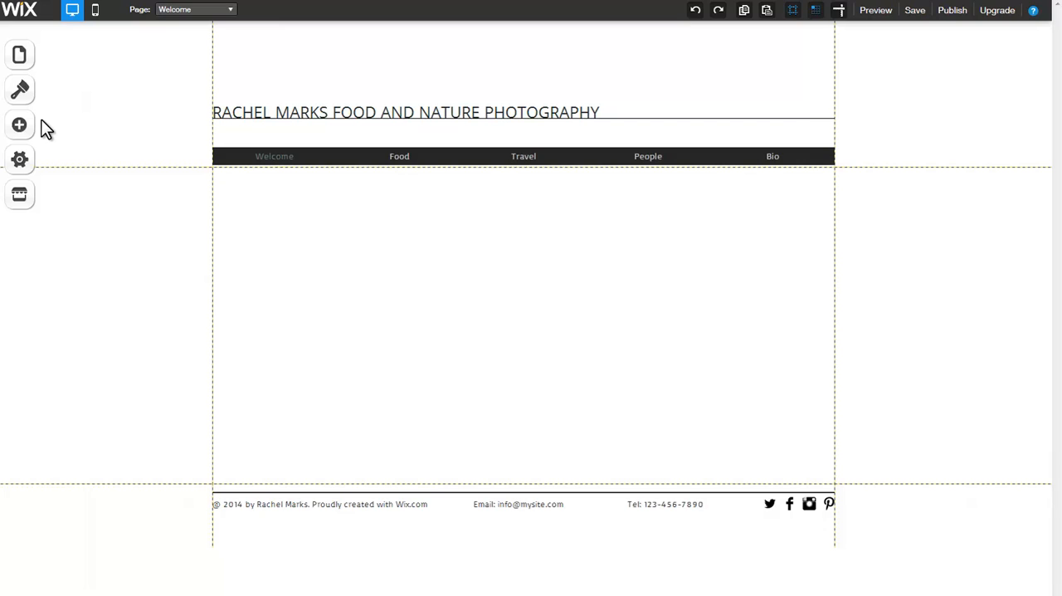
pyautogui.moveTo(19, 125)
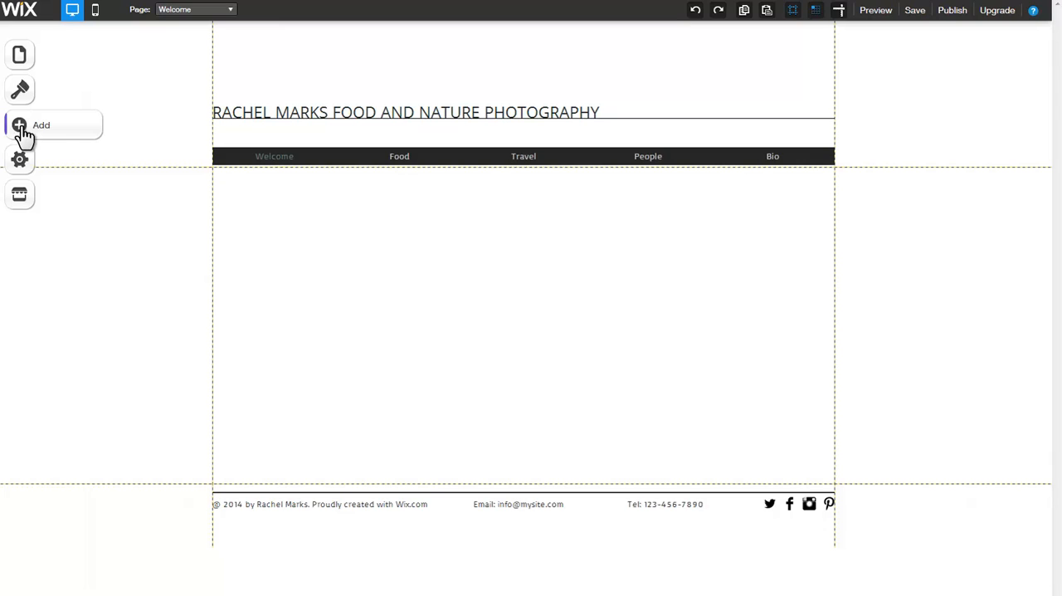
# Insert a Strip Showcase gallery from the Add > Gallery menu onto the Welcome page.
pyautogui.click(19, 124)
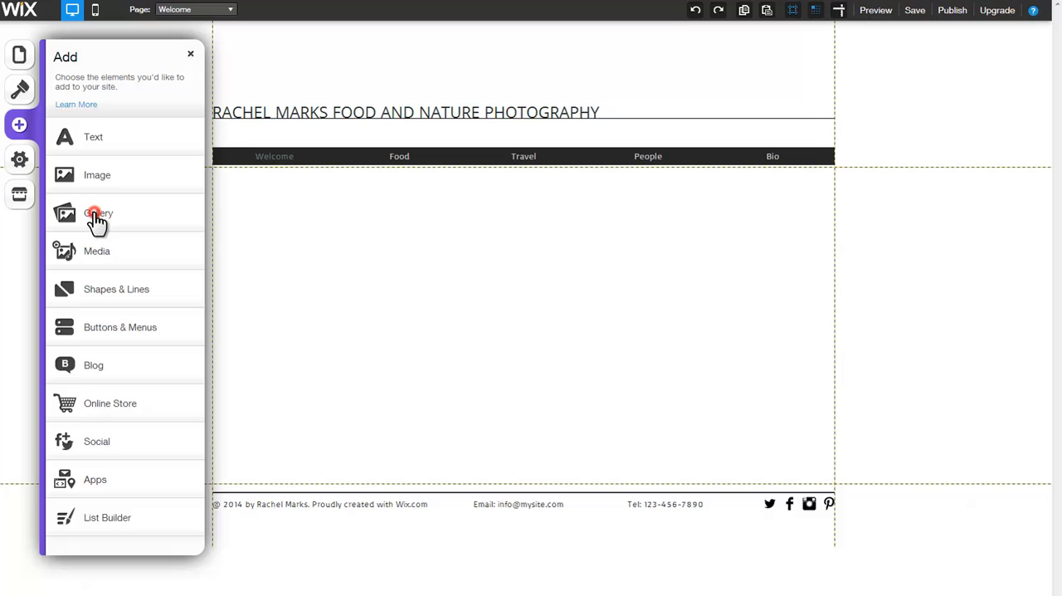
pyautogui.click(97, 214)
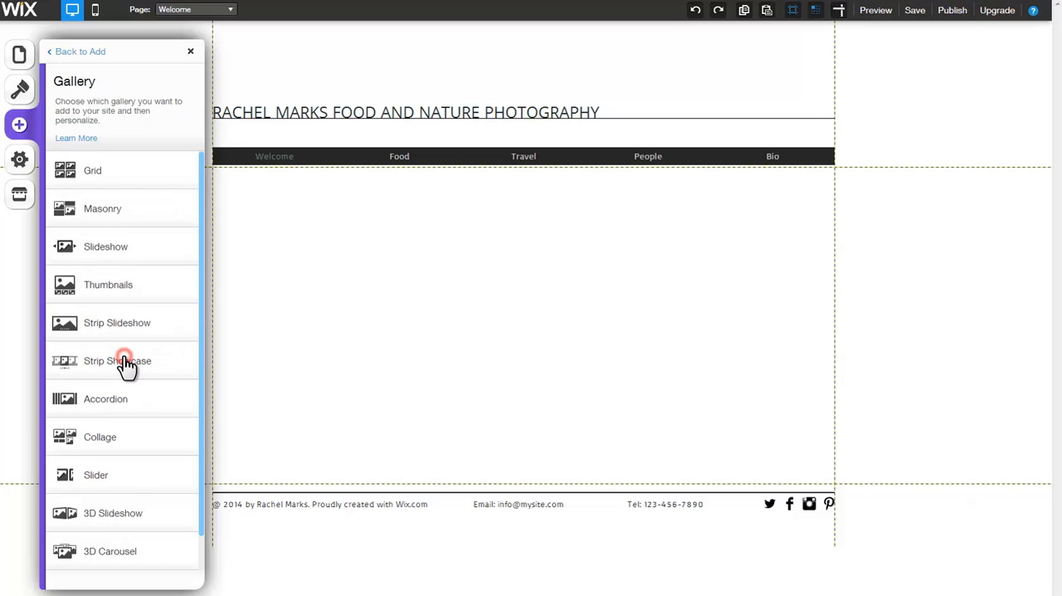
pyautogui.click(117, 360)
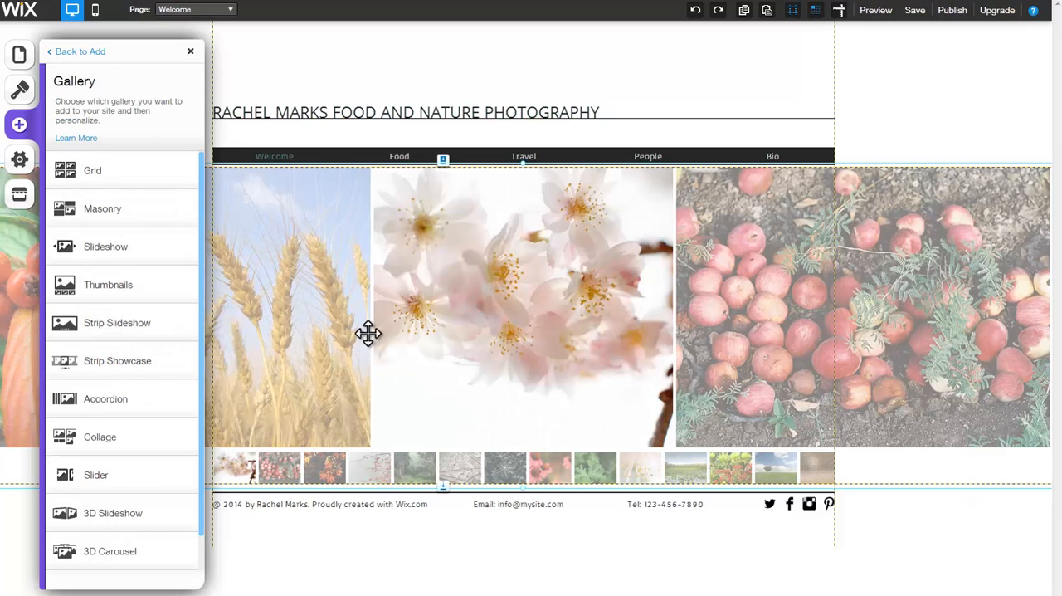
# Bring up the Strip Showcase gallery's Settings and its Organize Images window.
pyautogui.click(523, 307)
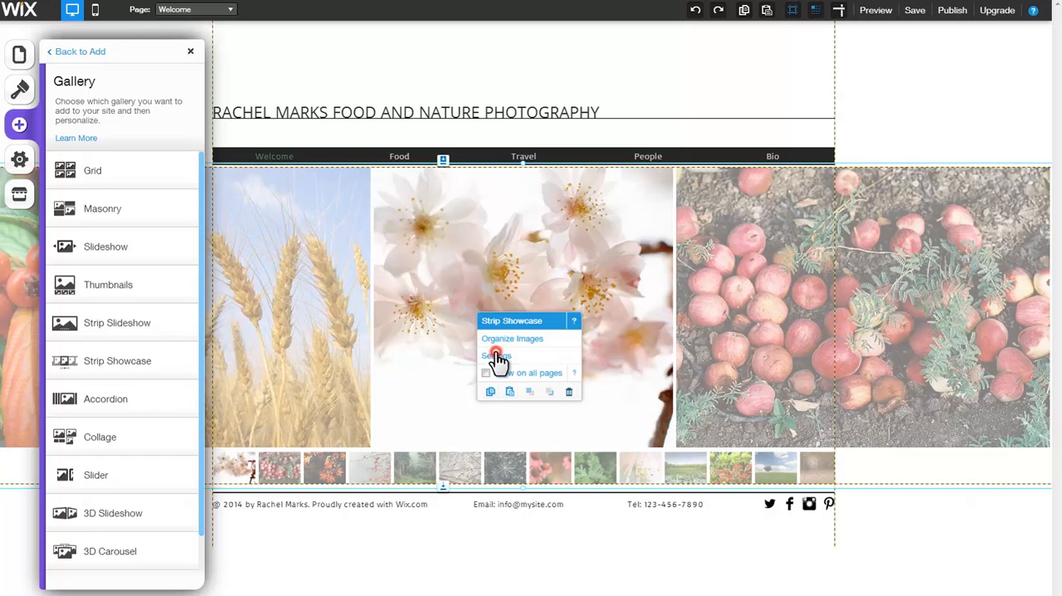
pyautogui.click(496, 355)
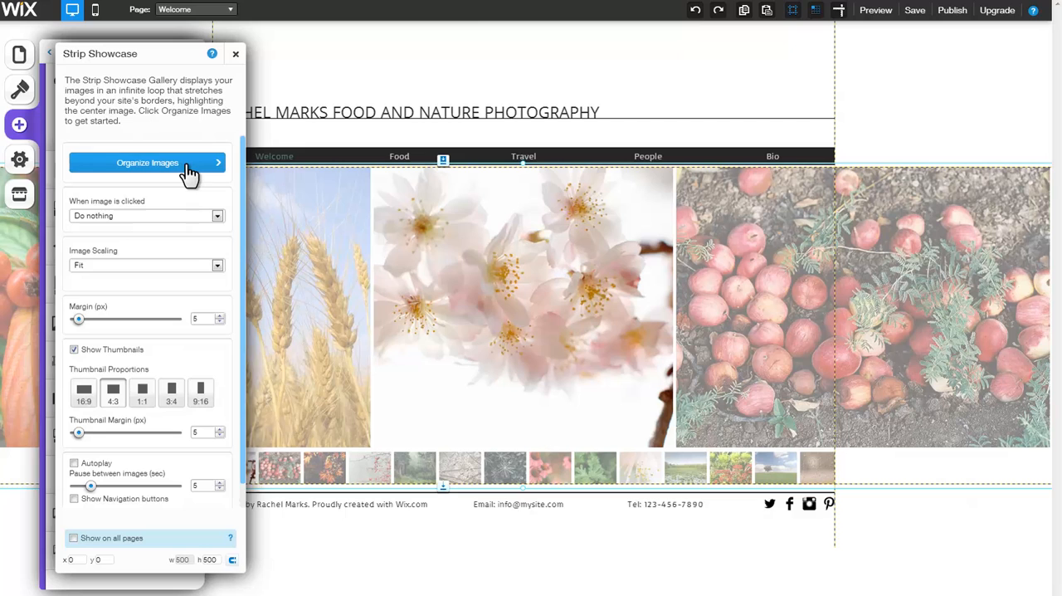
pyautogui.click(147, 162)
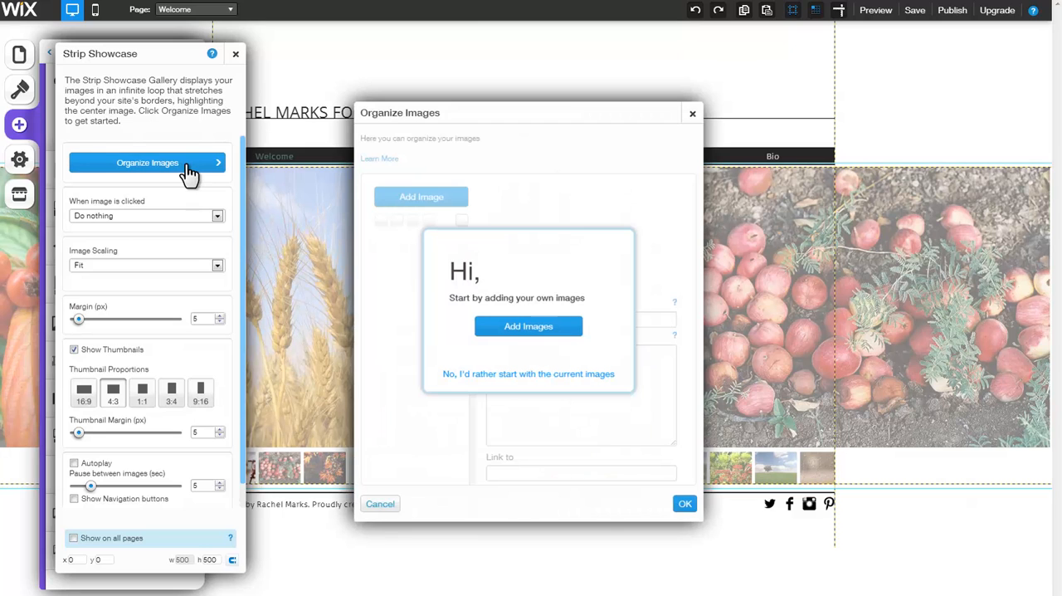
pyautogui.click(528, 325)
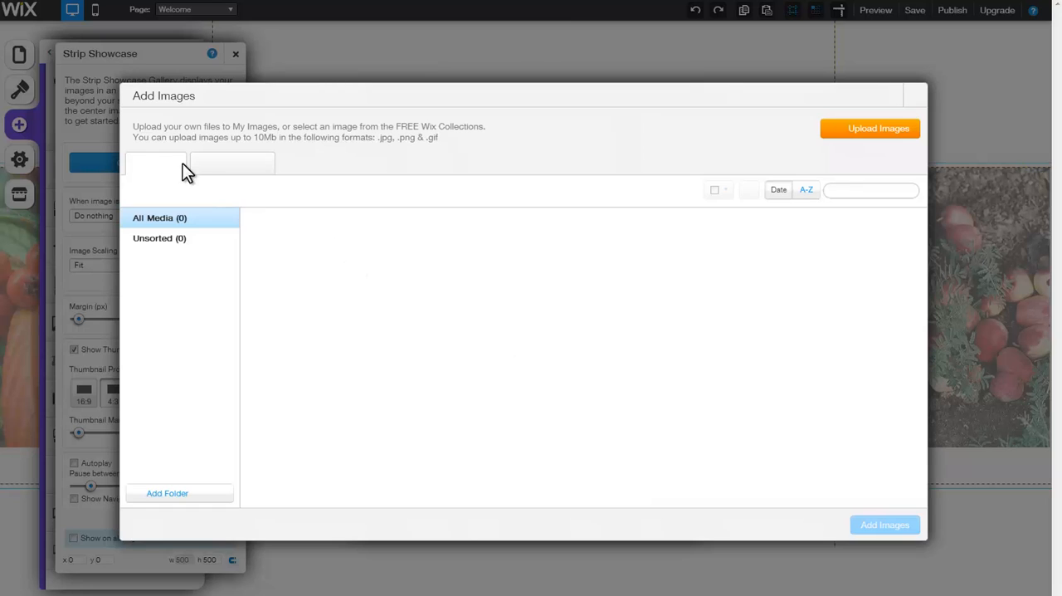
pyautogui.click(156, 163)
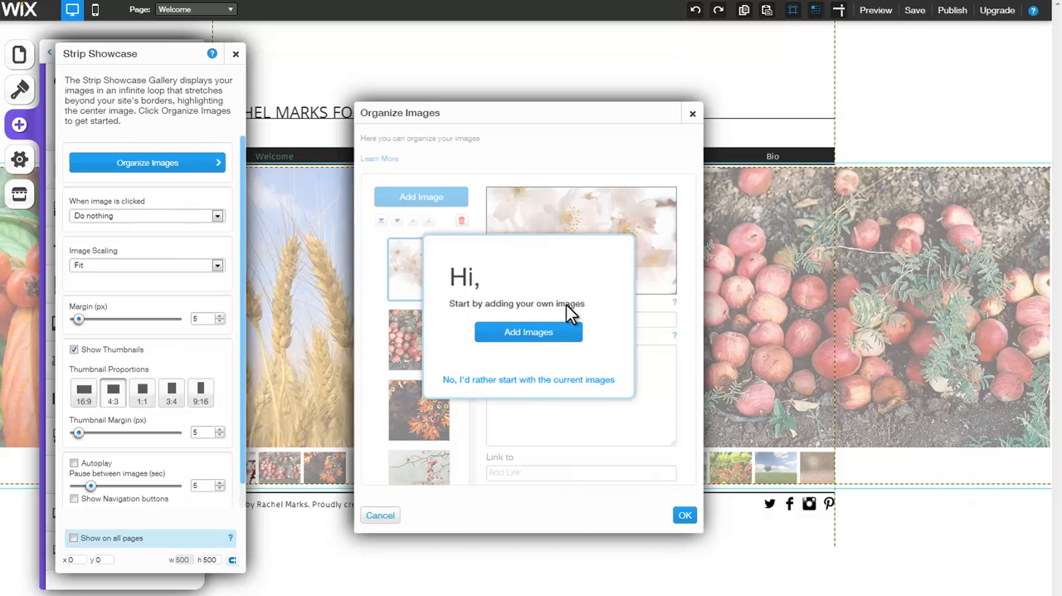
# Keep the current images and begin editing the title of the first image, Almond Tree Flowers.
pyautogui.click(528, 379)
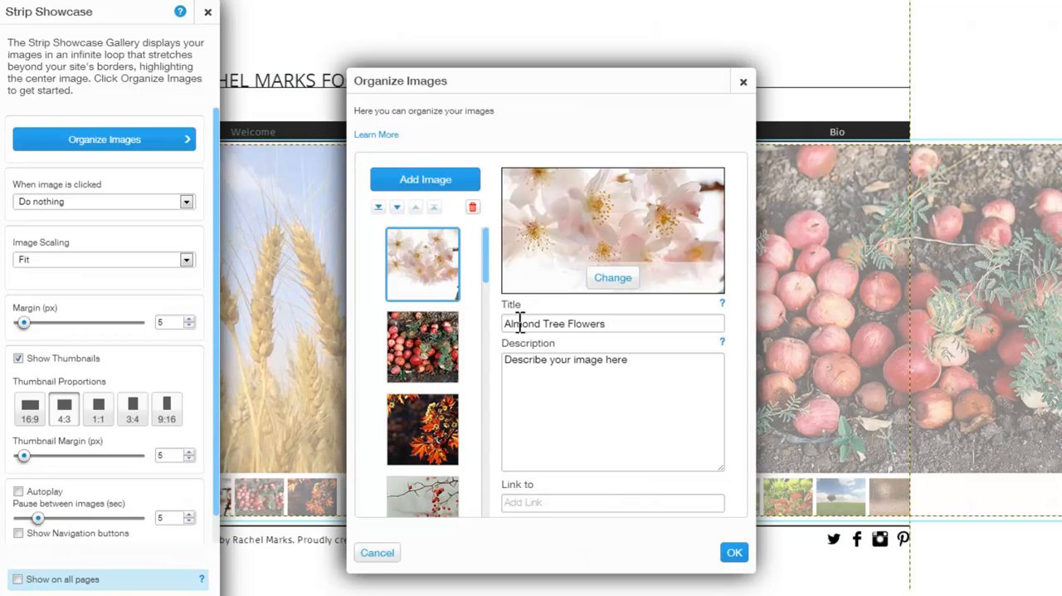
pyautogui.click(606, 323)
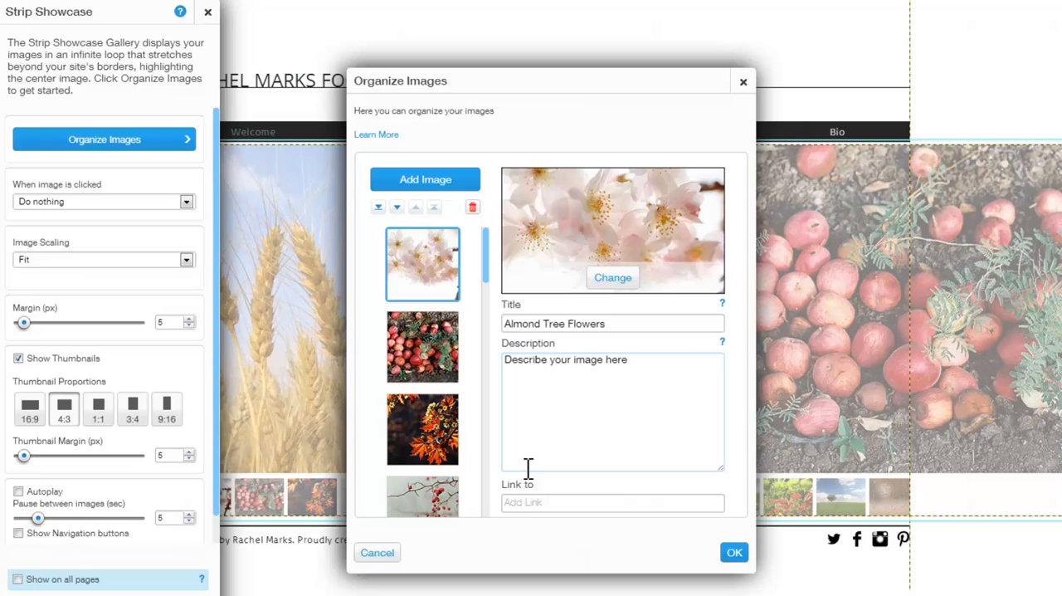
# Show the link-type chooser for the Almond Tree Flowers image.
pyautogui.click(612, 502)
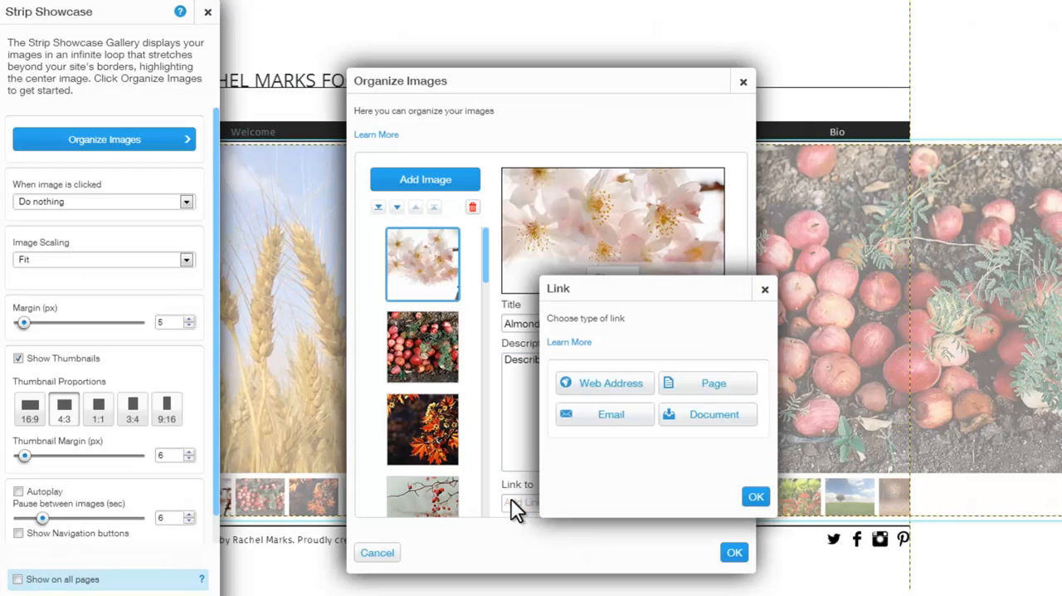
pyautogui.moveTo(599, 439)
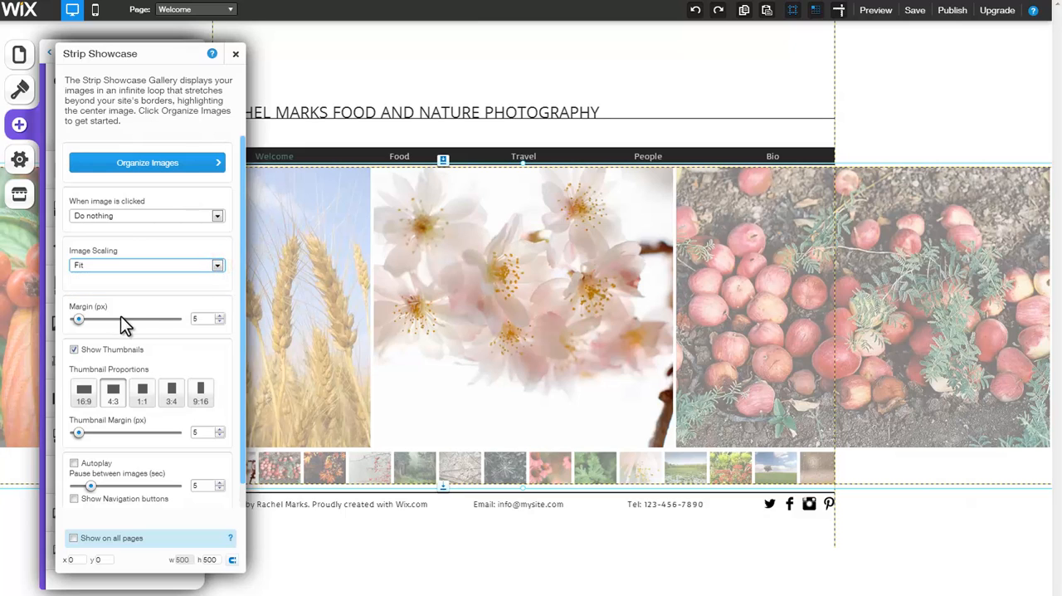
# Set the image margin to 0, keep thumbnails shown at 4:3 proportions with zero thumbnail margin.
pyautogui.moveTo(79, 319); pyautogui.dragTo(114, 319)
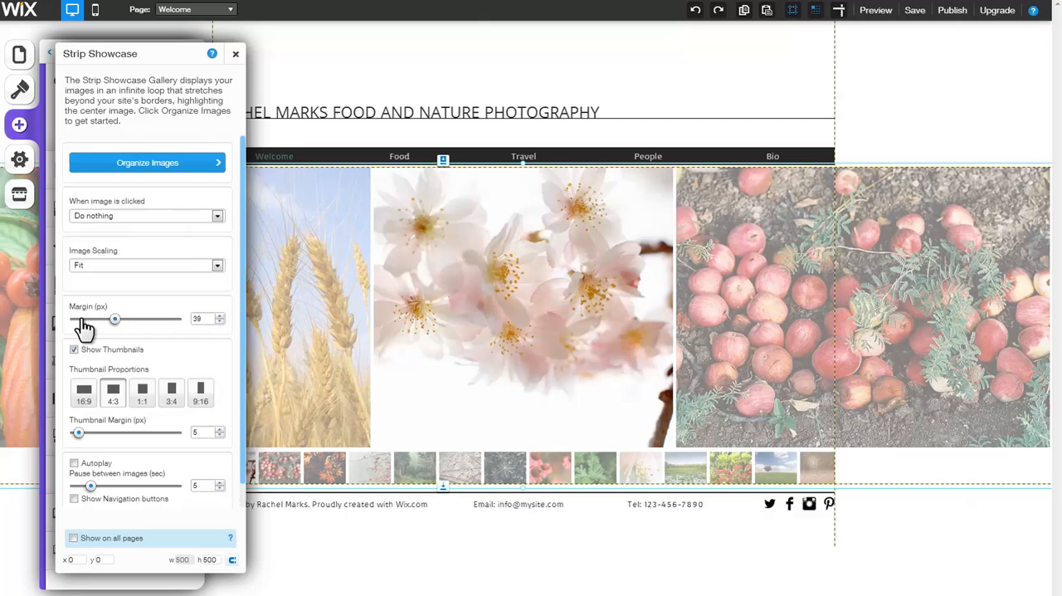
pyautogui.moveTo(115, 319); pyautogui.dragTo(74, 318)
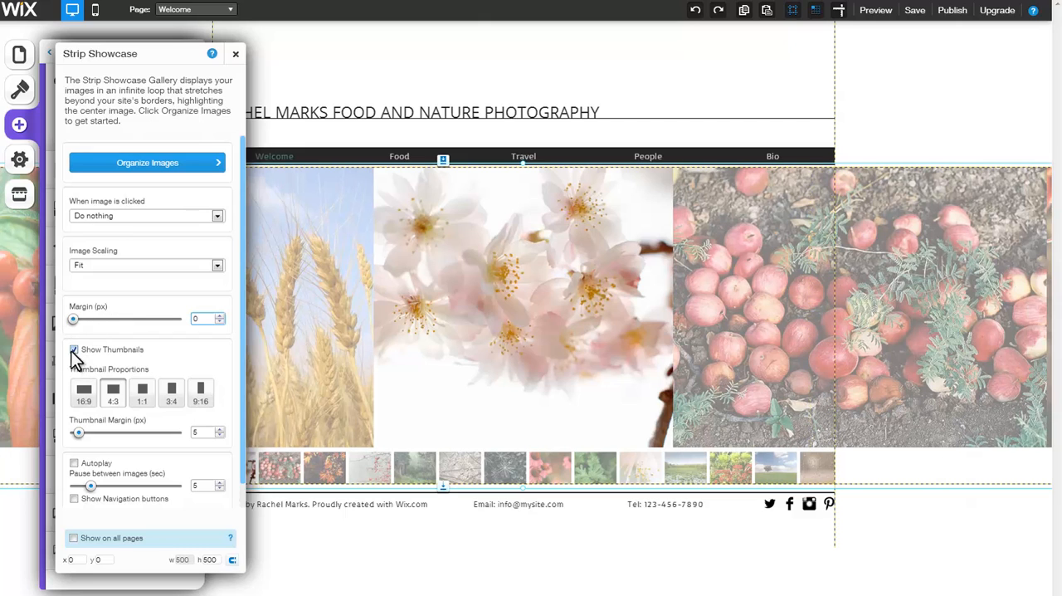
pyautogui.click(74, 349)
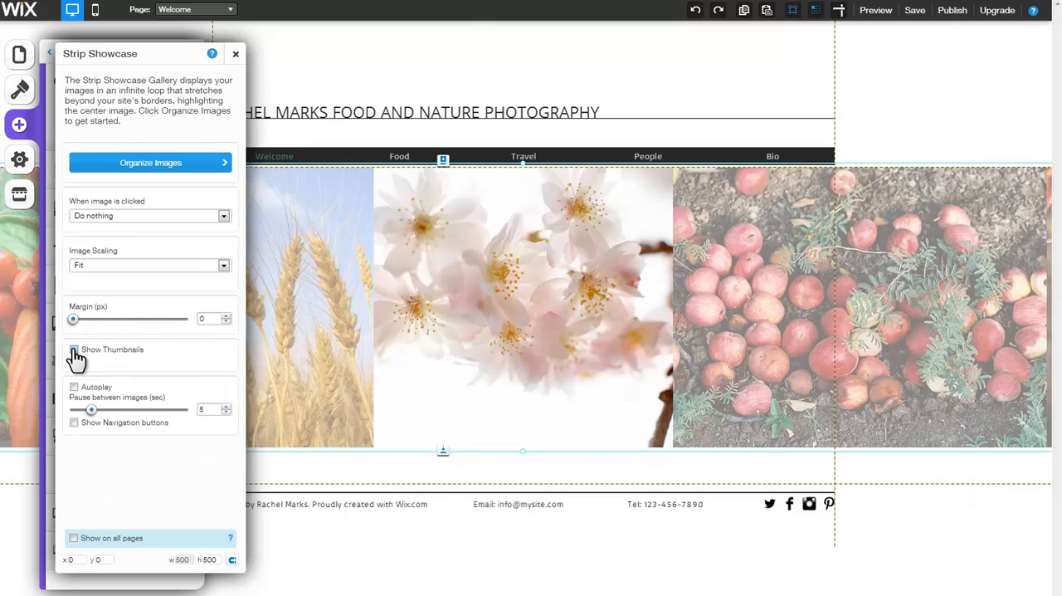
pyautogui.click(74, 350)
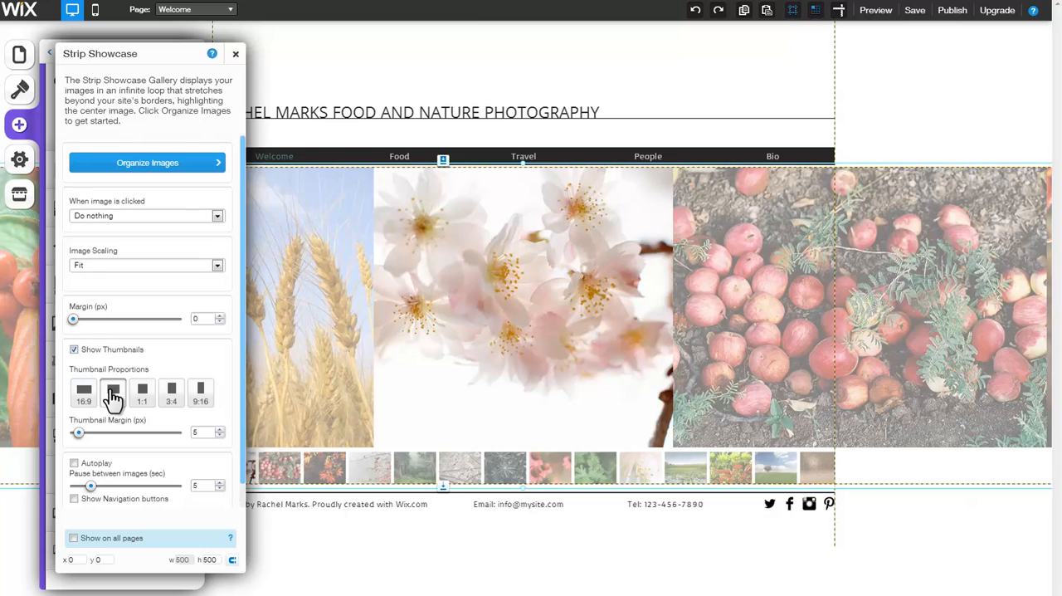
pyautogui.click(112, 390)
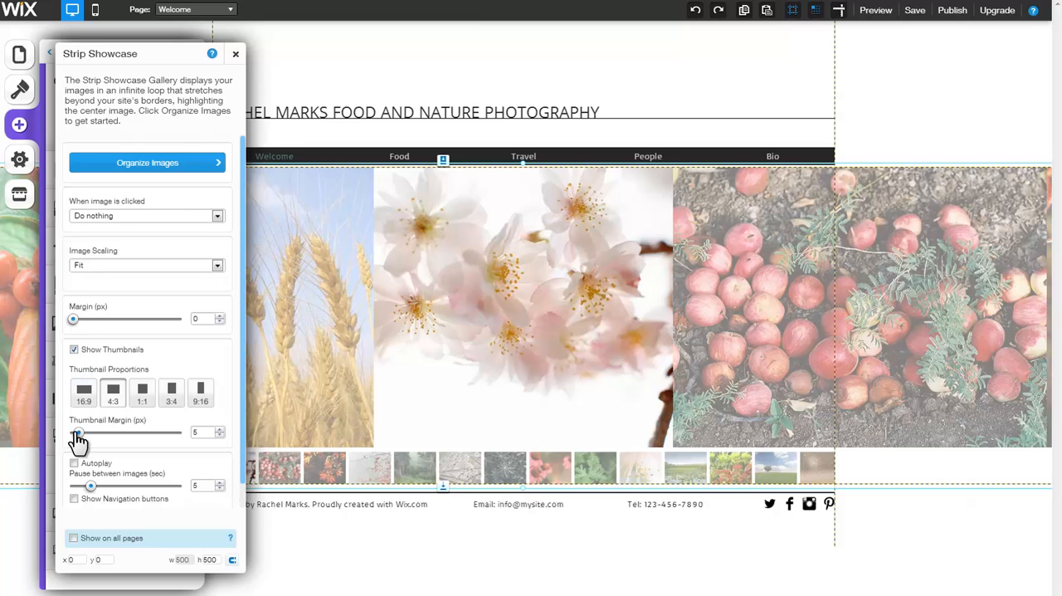
pyautogui.moveTo(91, 432); pyautogui.dragTo(103, 432)
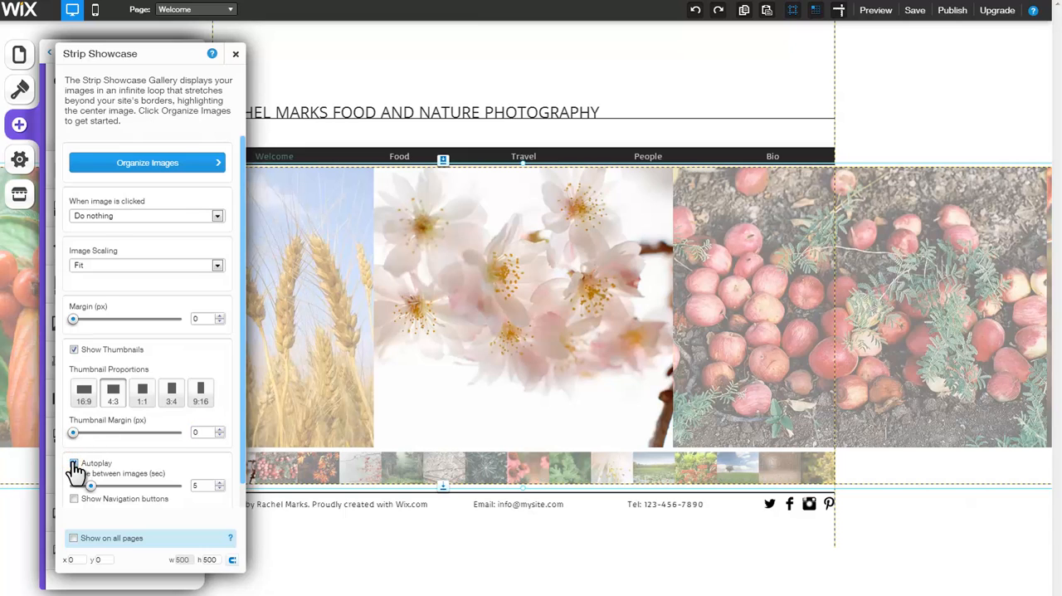
# Enable autoplay with a 4.80-second pause and navigation buttons, then close the settings.
pyautogui.click(74, 463)
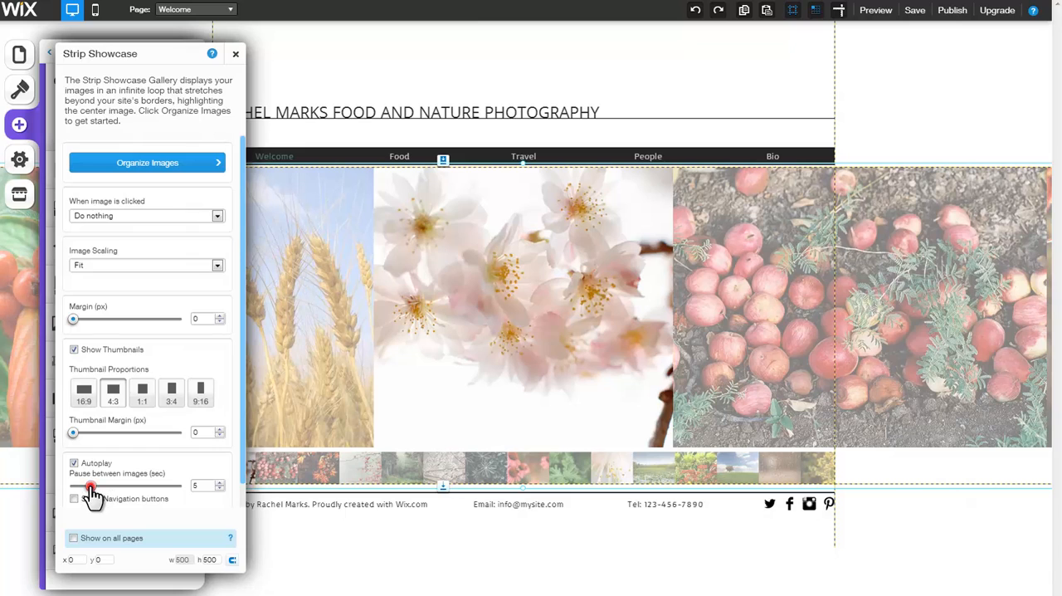
pyautogui.moveTo(90, 485); pyautogui.dragTo(89, 486)
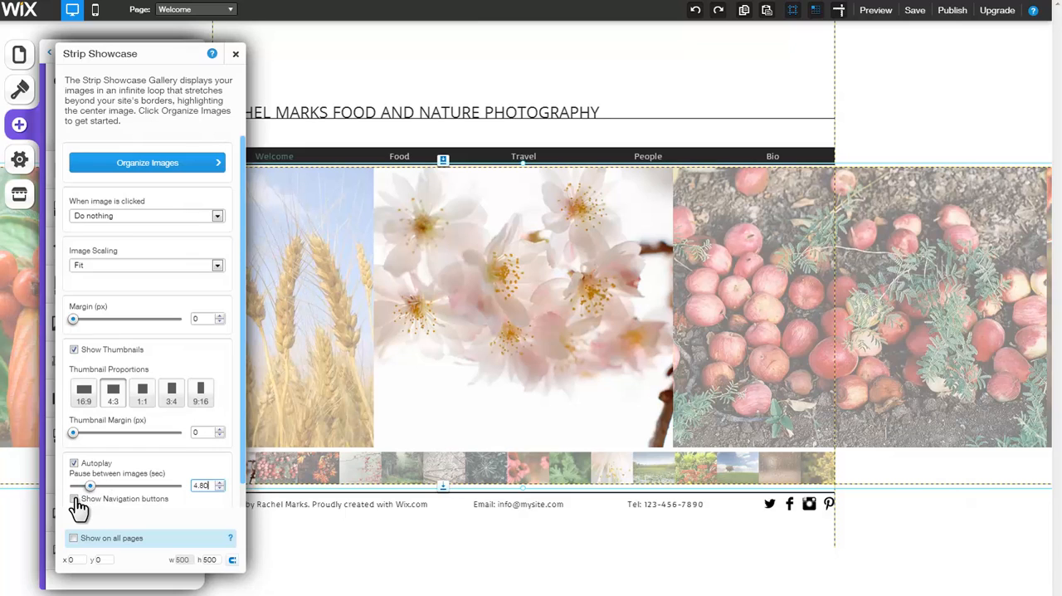
pyautogui.click(74, 498)
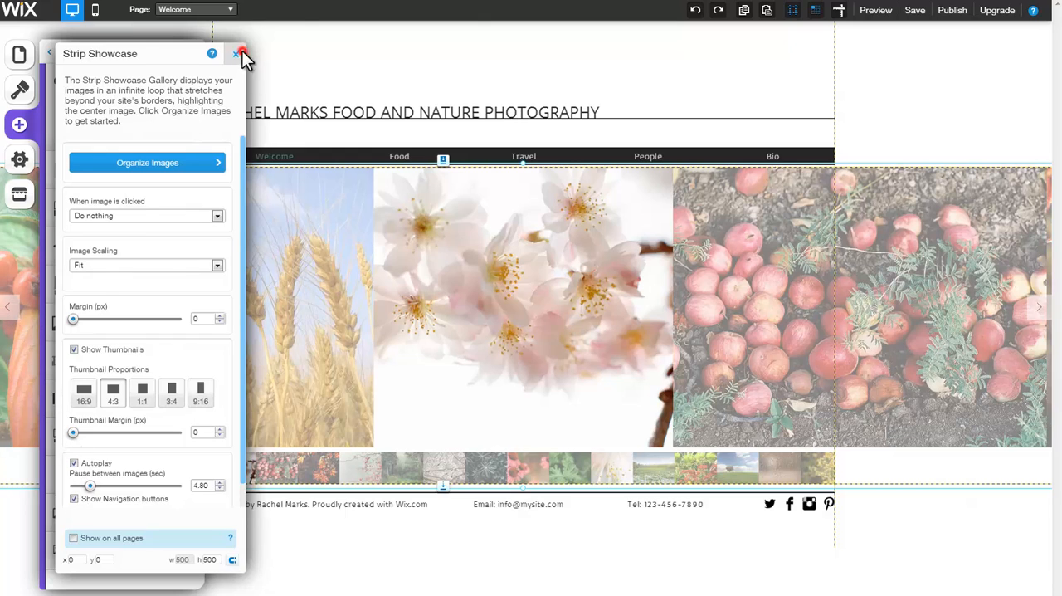
pyautogui.click(239, 53)
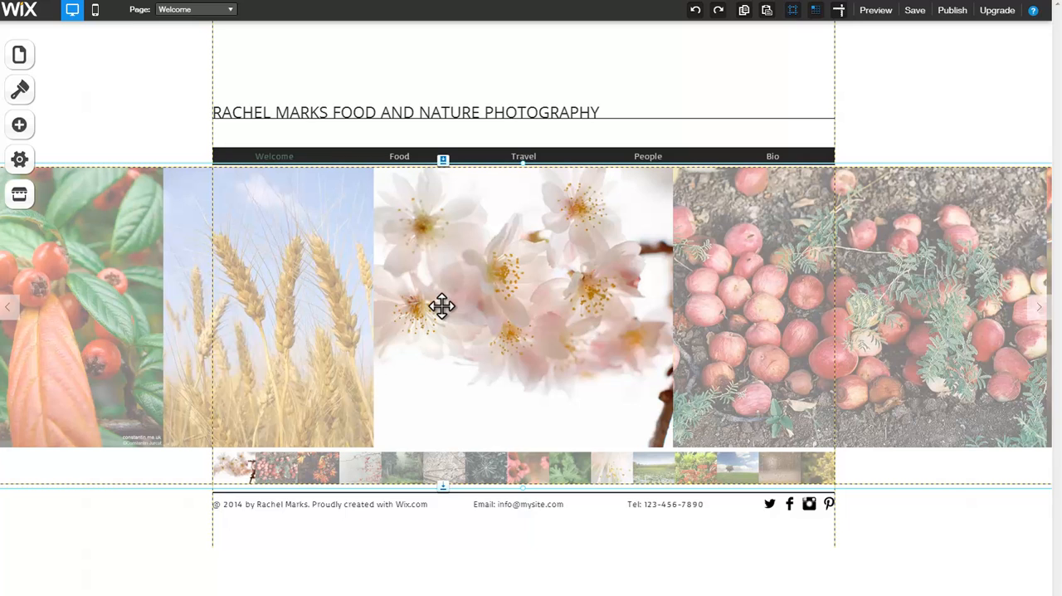